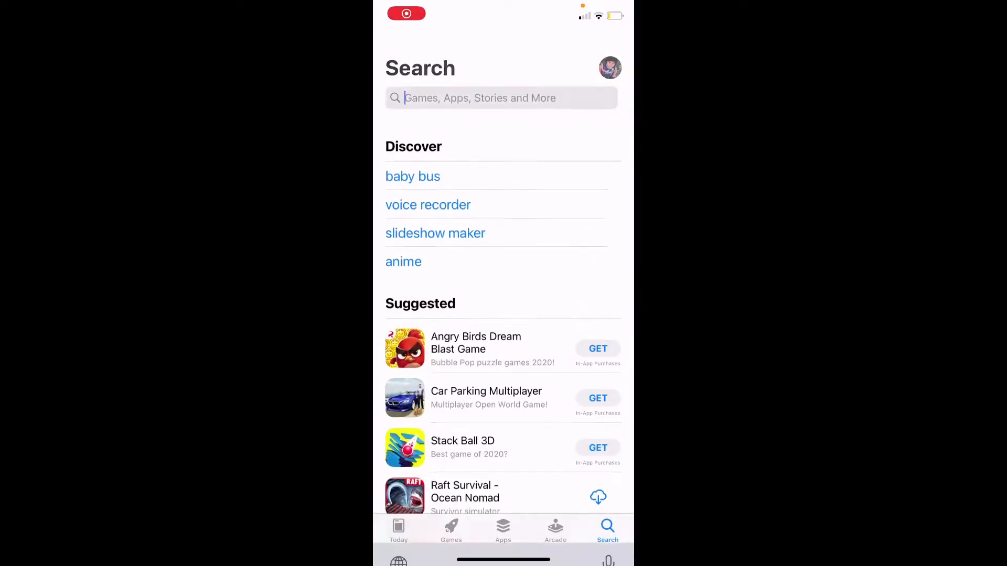
Search the App Store for "App nana" and reach the AppJoy Nana app page
{"action": "left_click", "coordinate": [501, 98]}
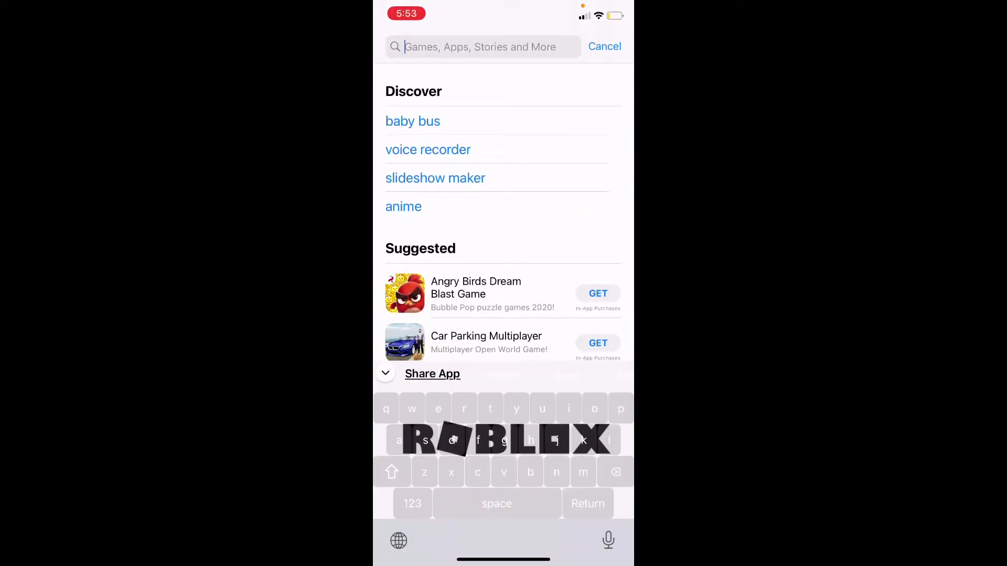
{"action": "left_click", "coordinate": [391, 472]}
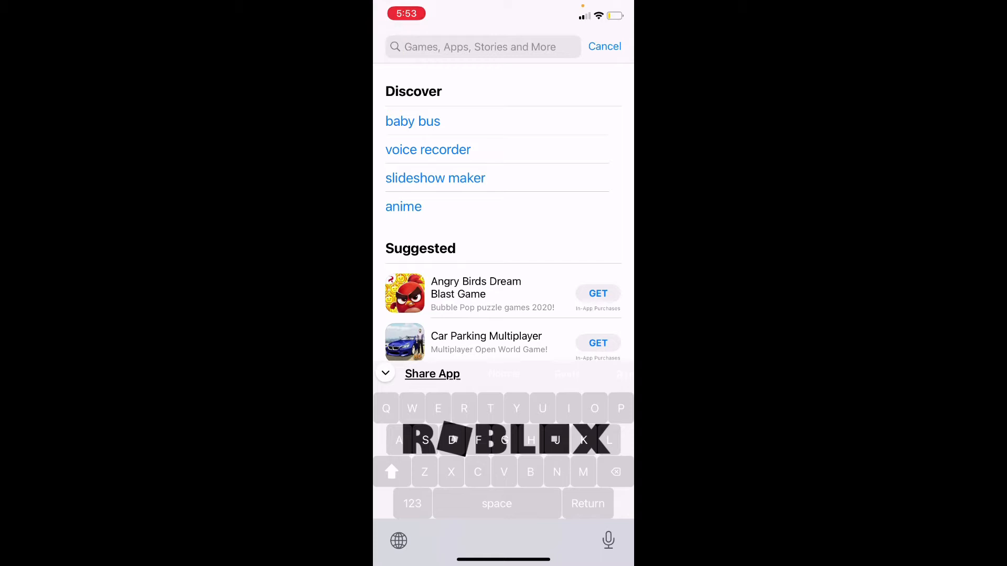
{"action": "type", "text": "App"}
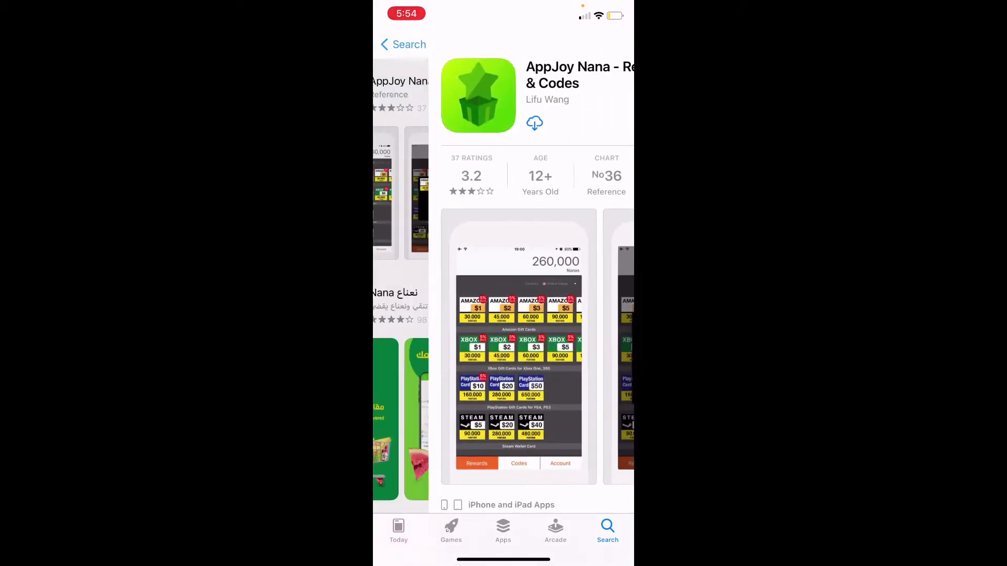
Install AppJoy Nana and launch it from its search result
{"action": "left_click", "coordinate": [401, 44]}
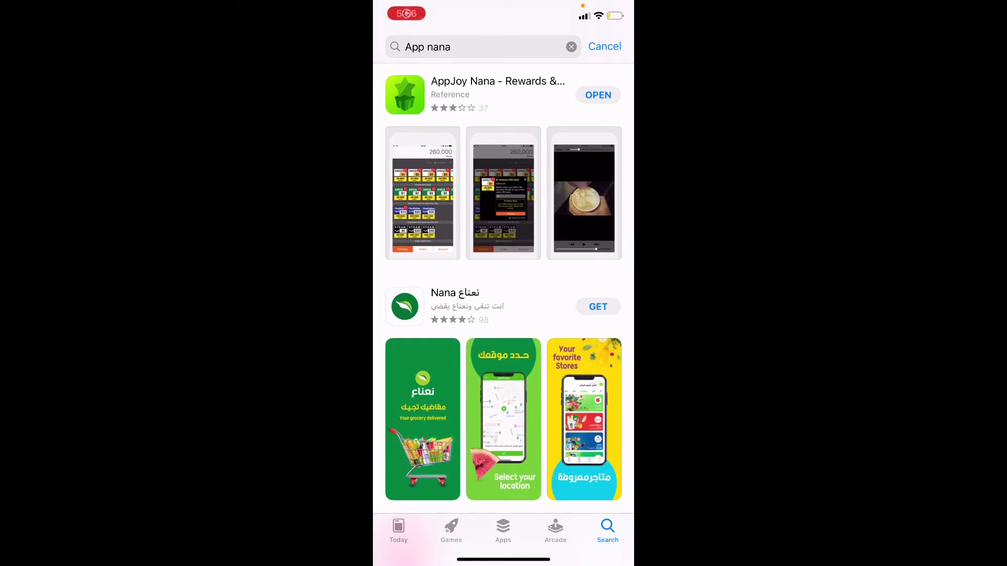
{"action": "left_click", "coordinate": [597, 306]}
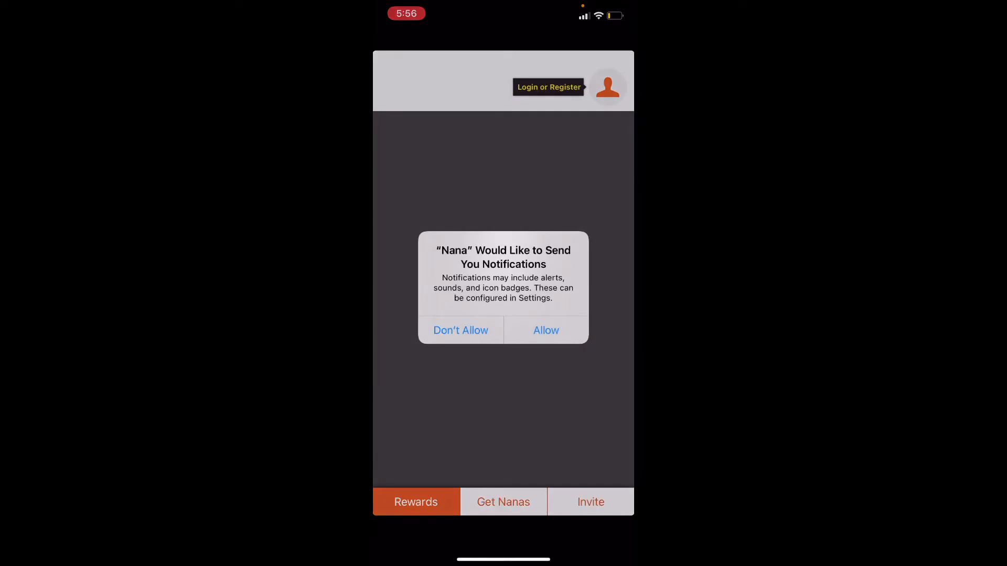
Answer the notification request and confirm opening appnana.com in Safari
{"action": "left_click", "coordinate": [546, 331]}
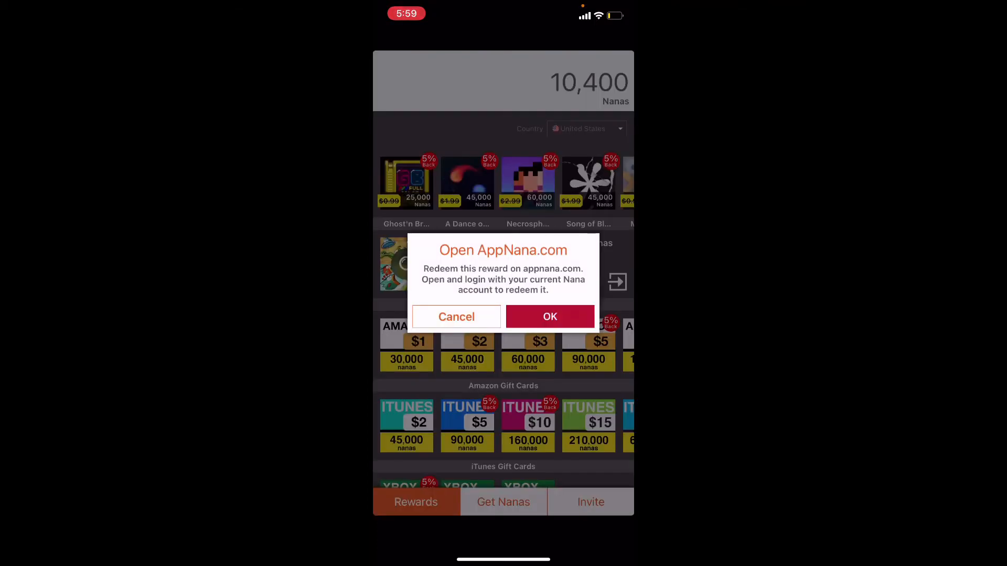
{"action": "left_click", "coordinate": [550, 316]}
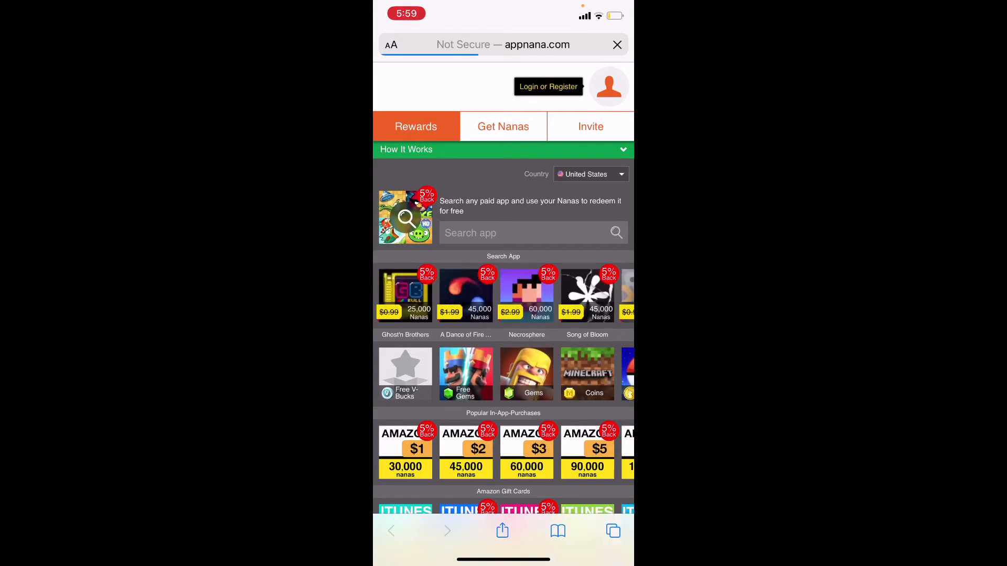
Search appnana.com for "Among us" and return to AppNana showing a 10,400 Nanas balance
{"action": "scroll", "scroll_direction": "down", "scroll_amount": 3}
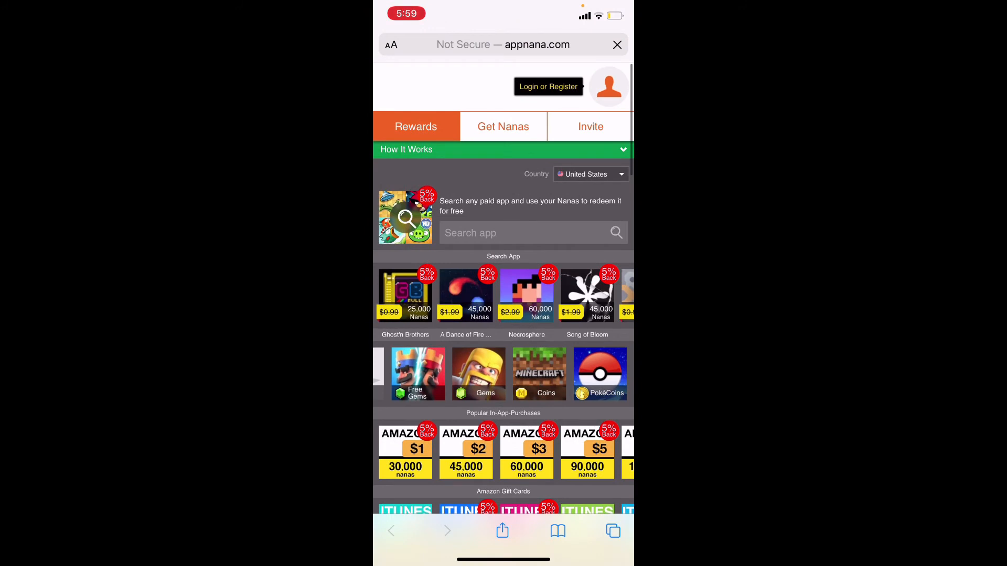
{"action": "type", "text": "A"}
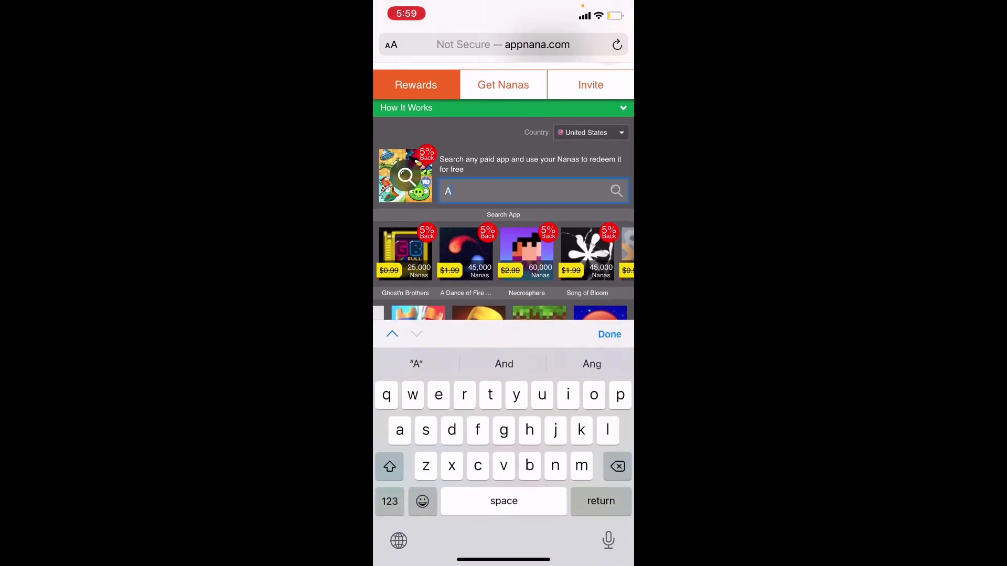
{"action": "left_click", "coordinate": [389, 502]}
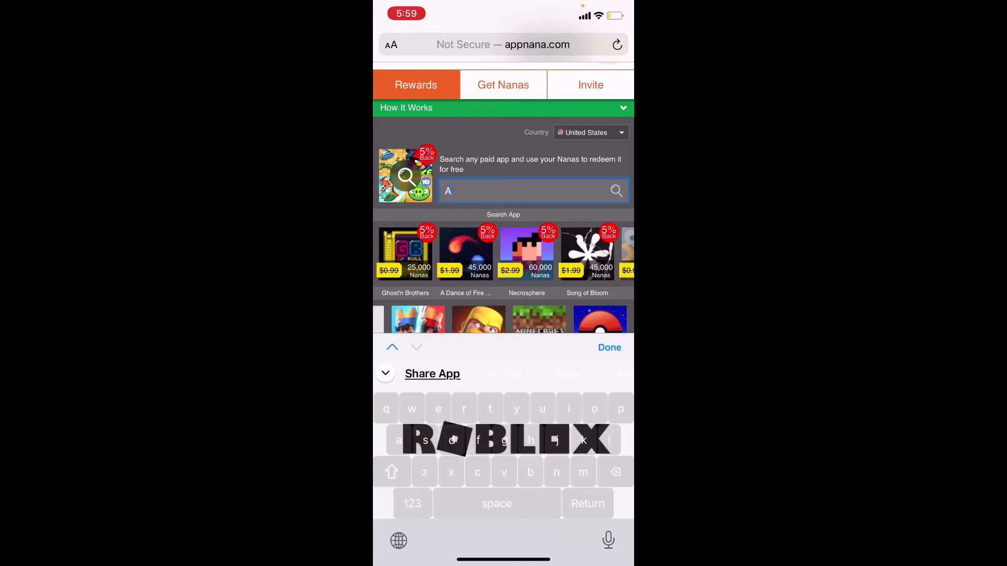
{"action": "type", "text": "Aml"}
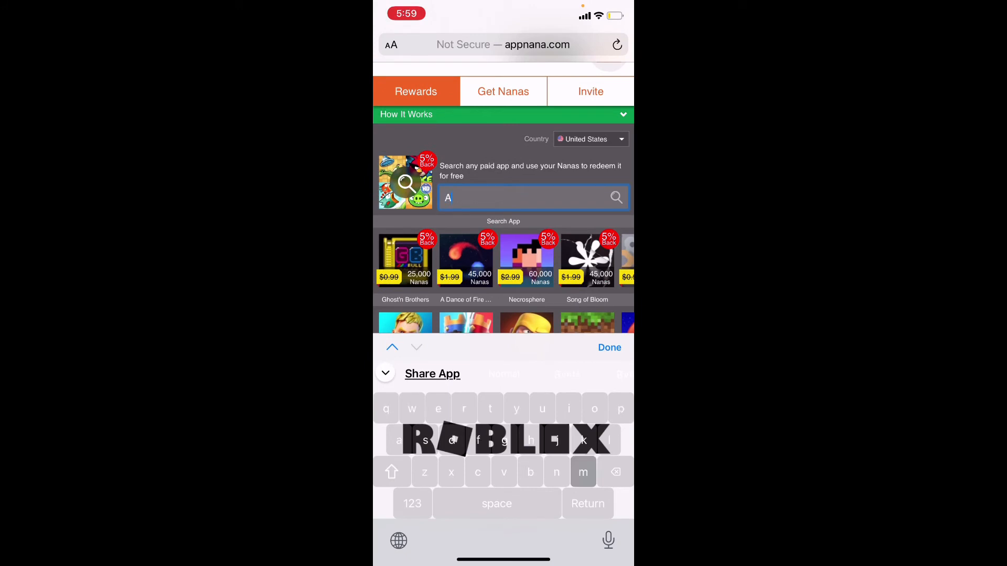
{"action": "type", "text": "mong u"}
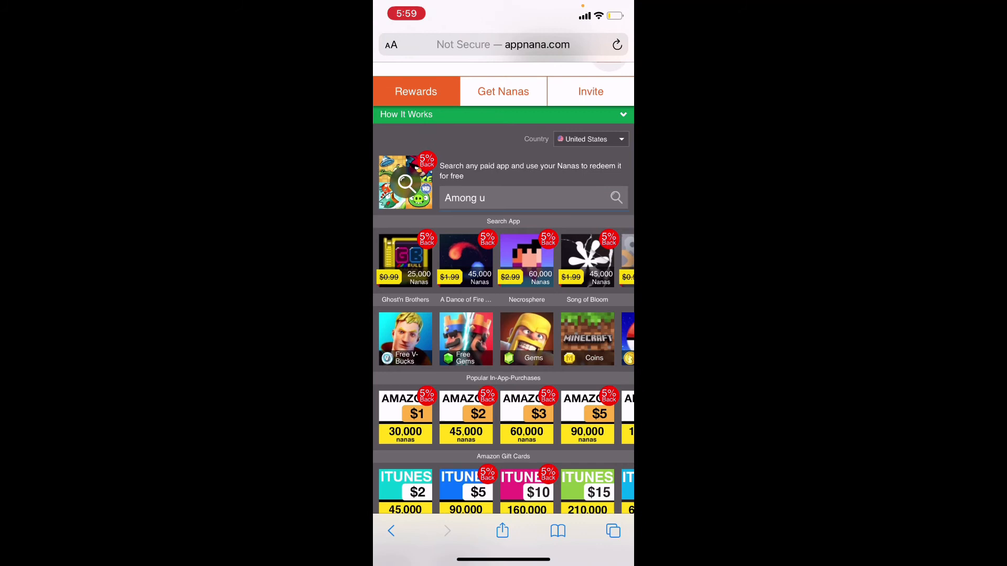
{"action": "type", "text": "s"}
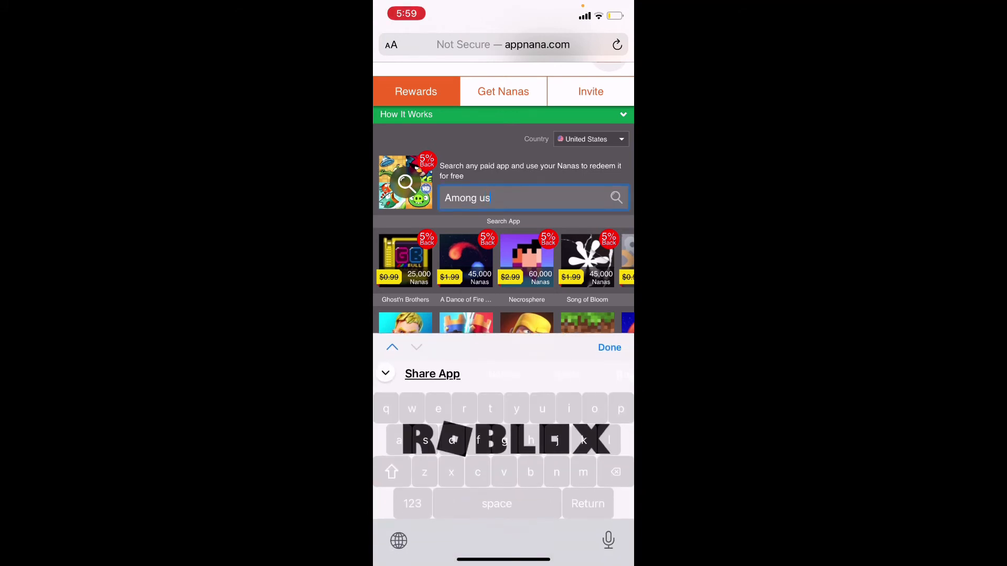
{"action": "left_click", "coordinate": [608, 347]}
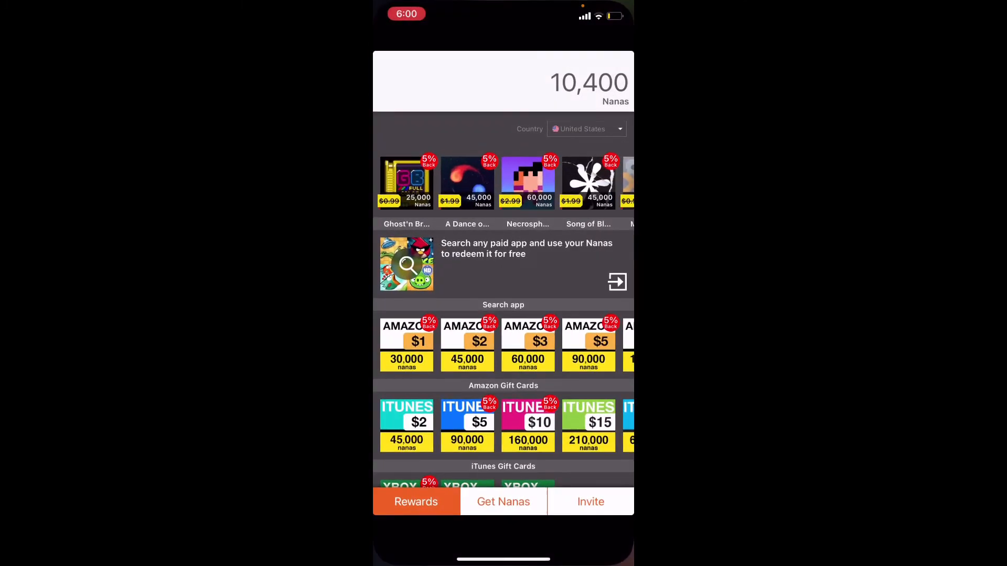
Show the Get Nanas offers list and dismiss the Mystery Gem Blast notice
{"action": "left_click", "coordinate": [502, 501]}
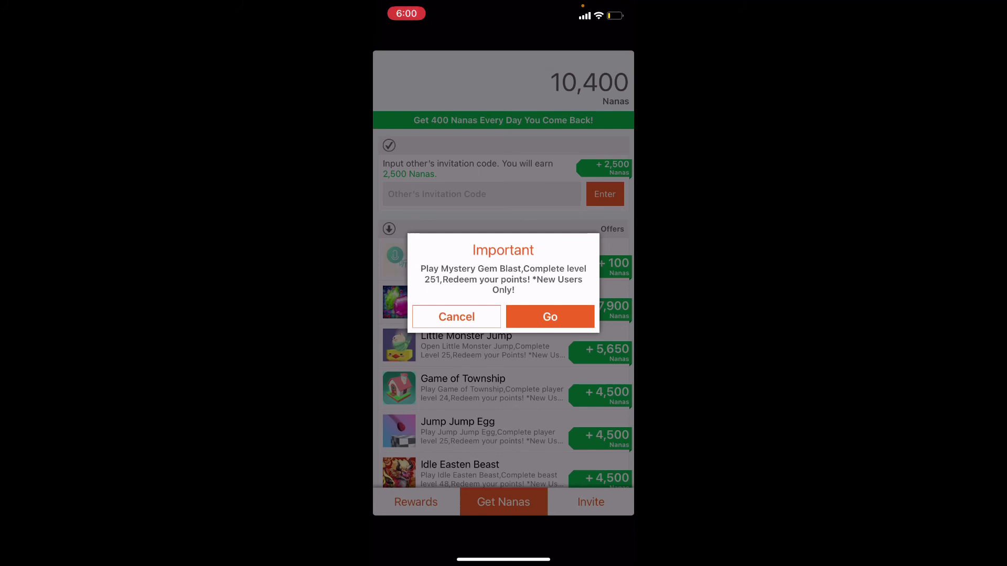
{"action": "left_click", "coordinate": [455, 317]}
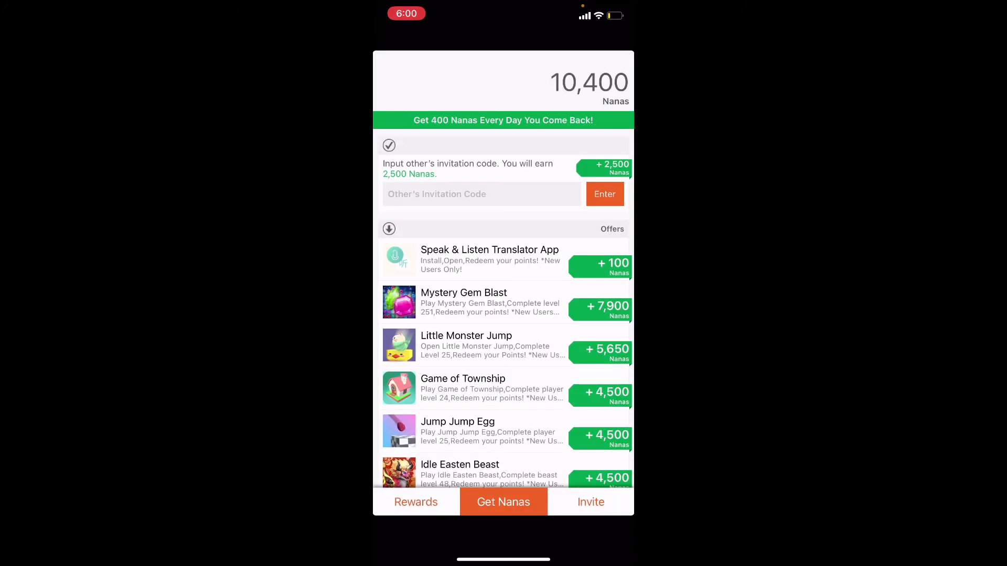